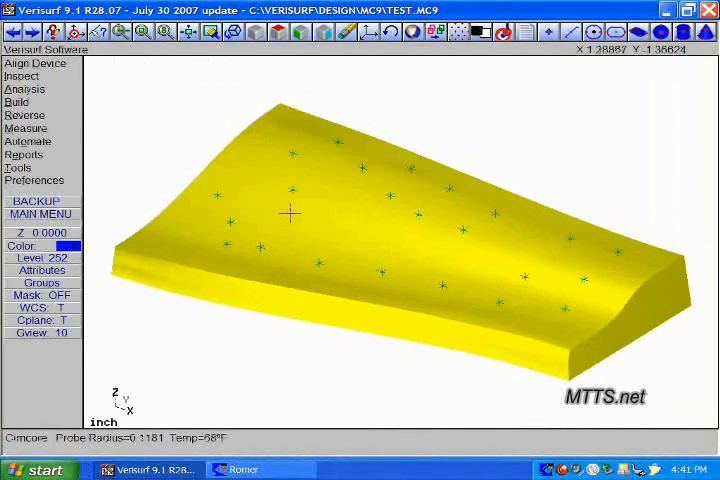
pyautogui.moveTo(182, 152)
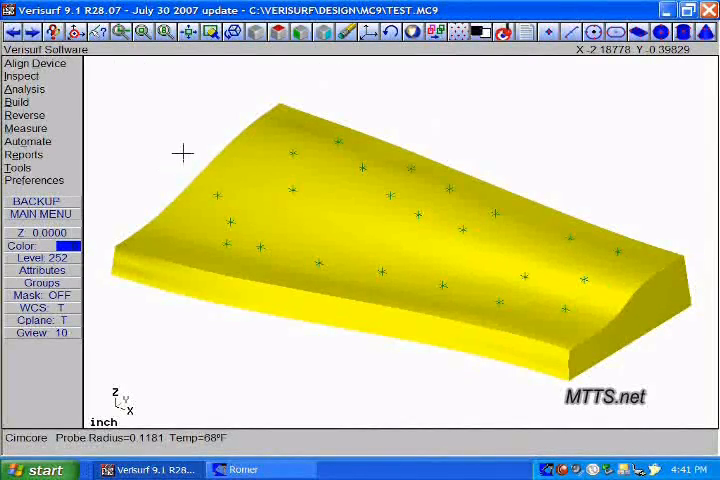
pyautogui.moveTo(40, 90)
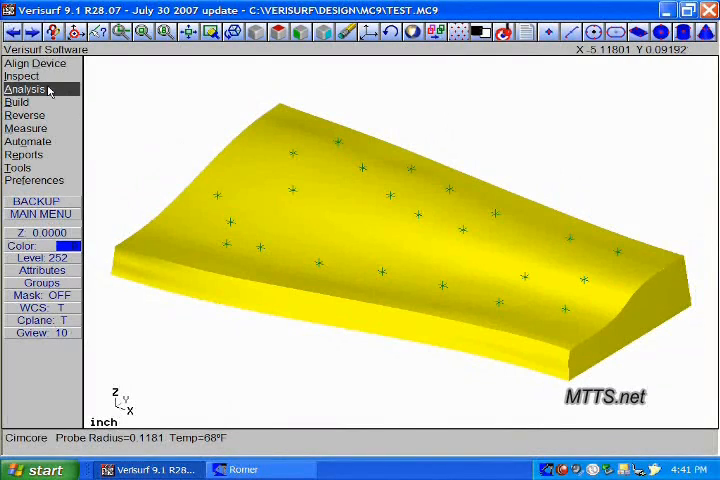
# Step: Run the deviation analysis of the 23 probed points against the surface
pyautogui.click(28, 88)
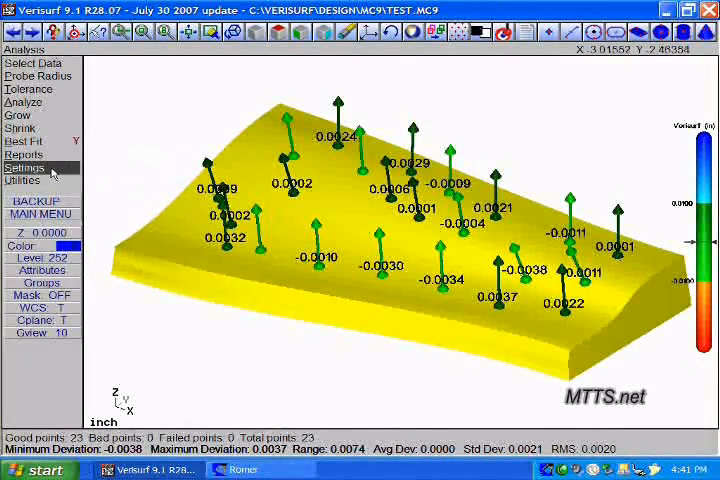
# Step: Bring up the Analysis Settings dialog over the deviation view
pyautogui.click(26, 168)
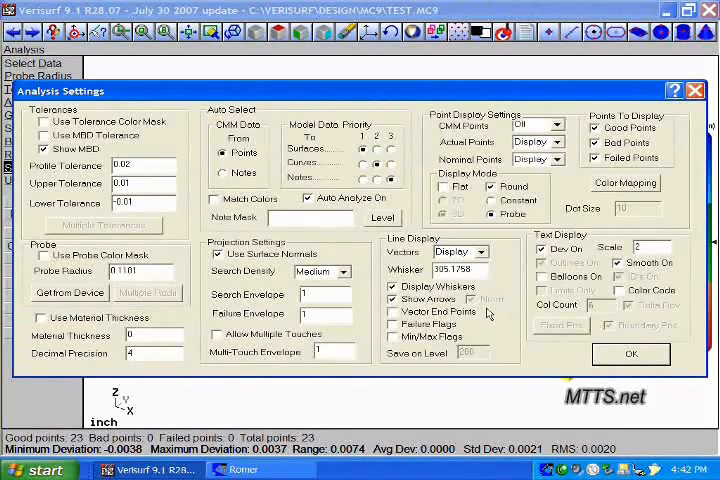
# Step: Confirm the analysis settings and spin the part into a wireframe view with deviation tags
pyautogui.click(628, 352)
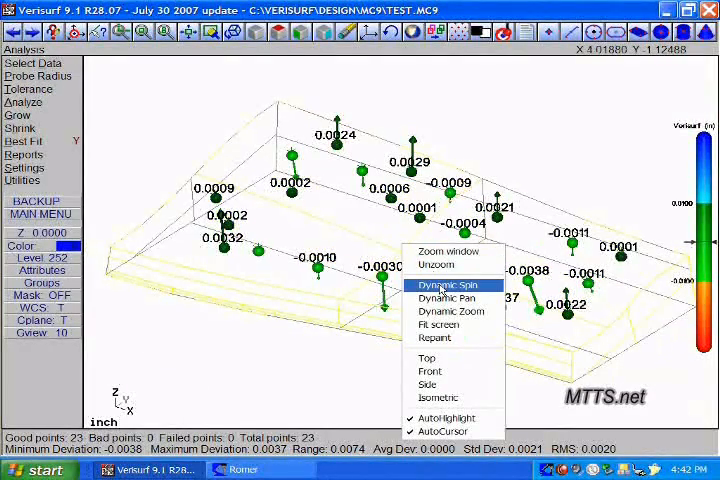
pyautogui.click(444, 284)
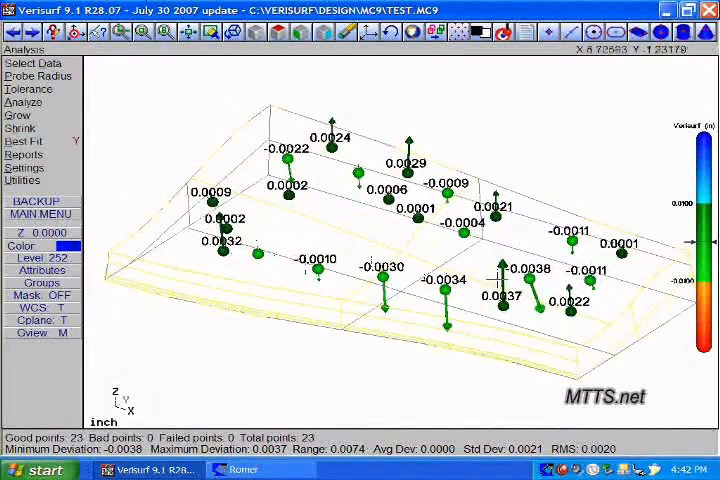
pyautogui.click(24, 168)
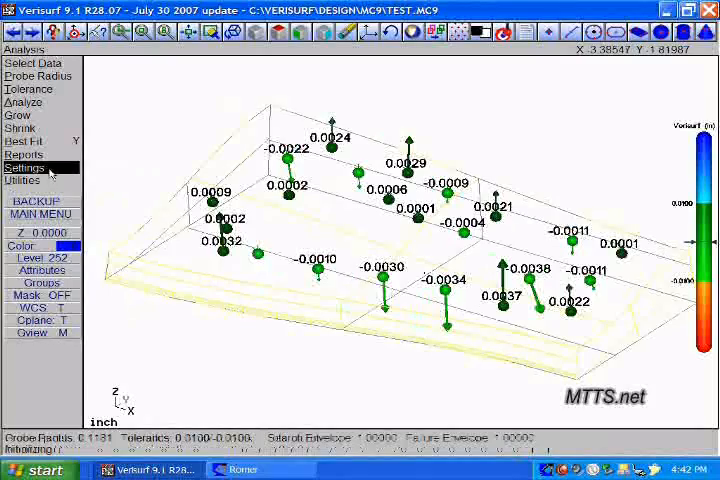
# Step: Review the colour mapping ranges in Analysis Settings and confirm them
pyautogui.click(24, 168)
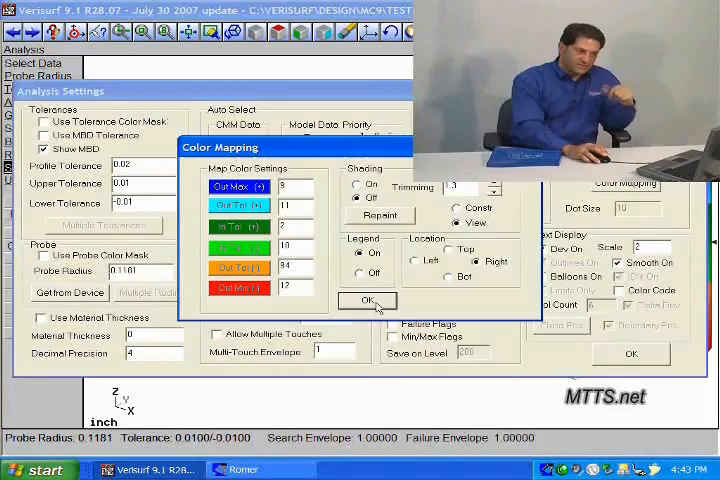
pyautogui.click(368, 300)
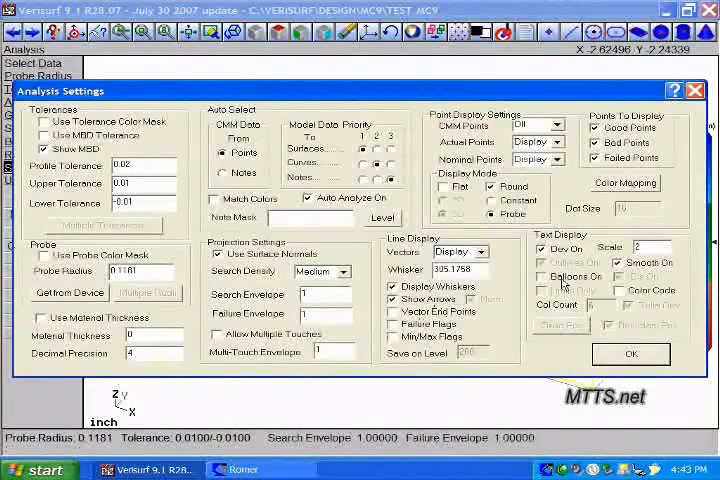
# Step: Enable boxed DX, DY, DZ and 3D deviation tags on each point, then return to Analysis Settings
pyautogui.click(628, 354)
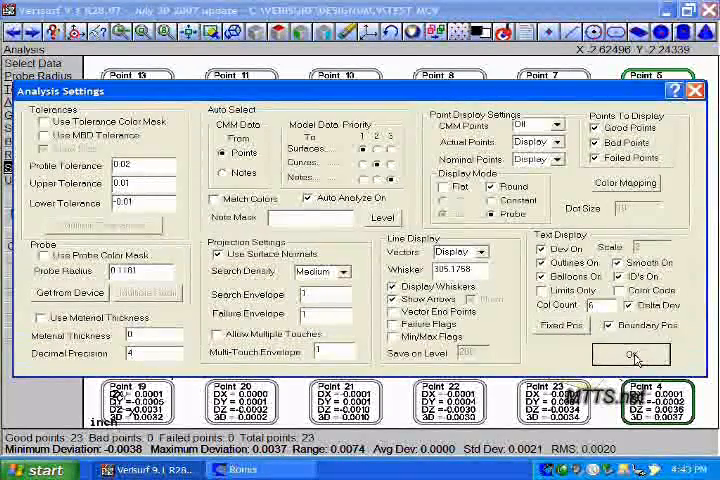
pyautogui.click(624, 356)
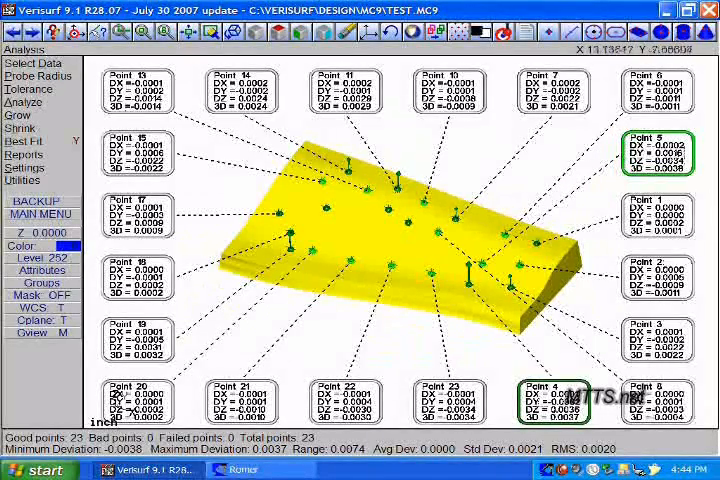
pyautogui.click(24, 168)
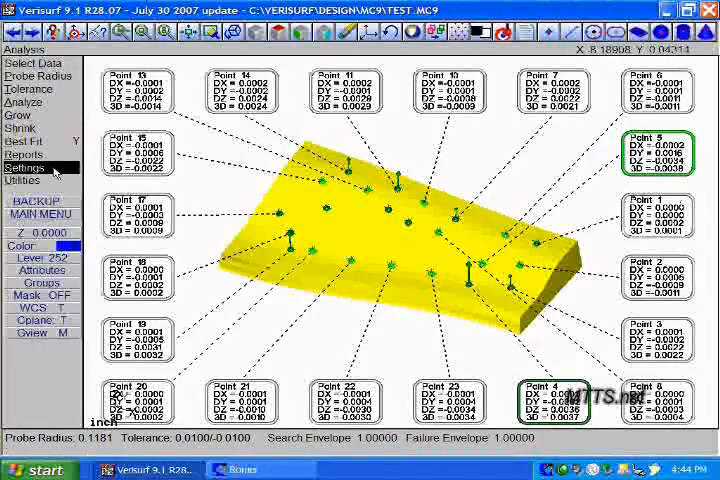
pyautogui.click(24, 168)
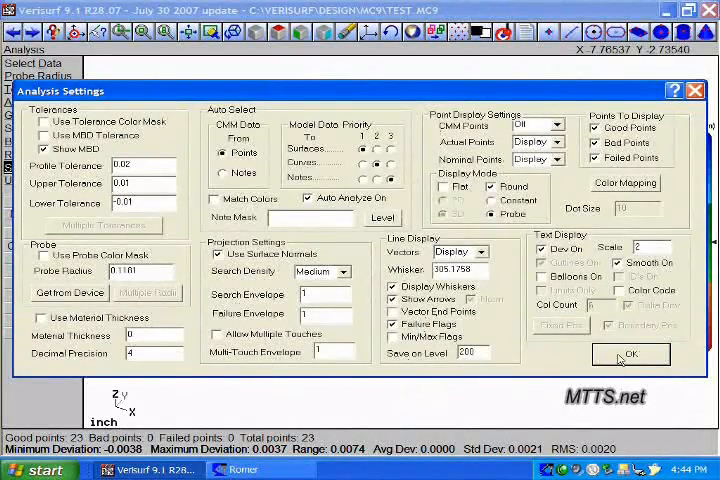
# Step: Return to plain value tags, dismiss the Reports window and reopen Analysis Settings
pyautogui.click(630, 356)
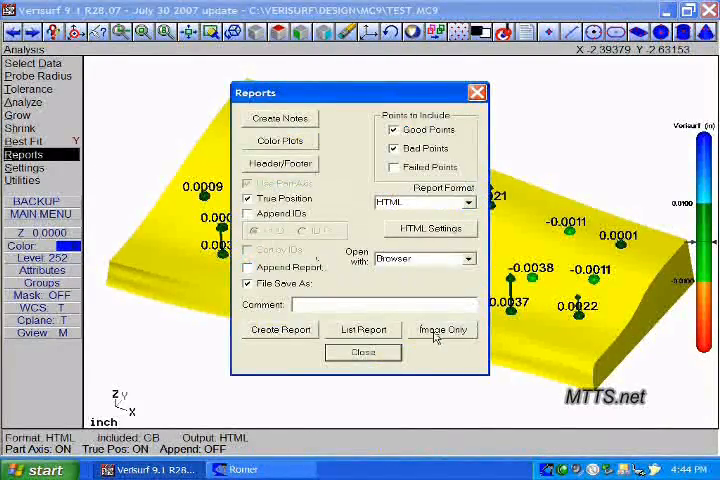
pyautogui.click(364, 352)
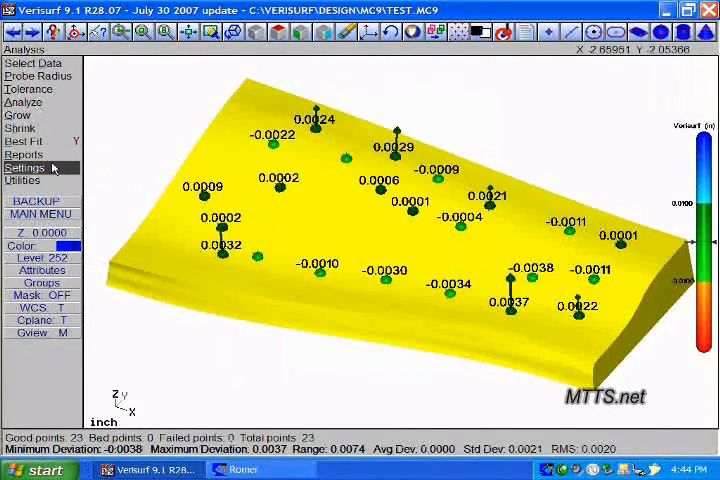
pyautogui.click(24, 168)
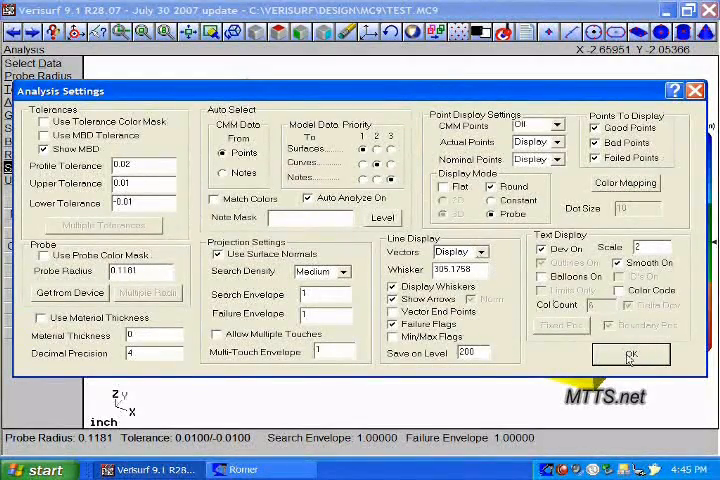
# Step: Apply the settings showing greatly enlarged deviation whiskers on the wireframe part
pyautogui.click(624, 356)
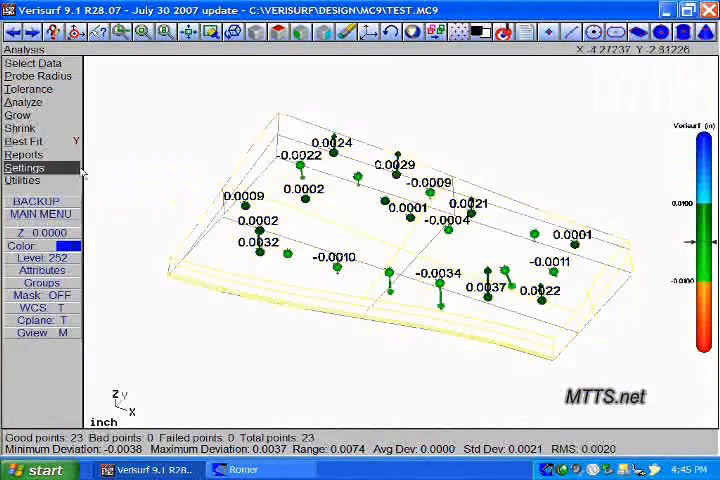
pyautogui.click(16, 116)
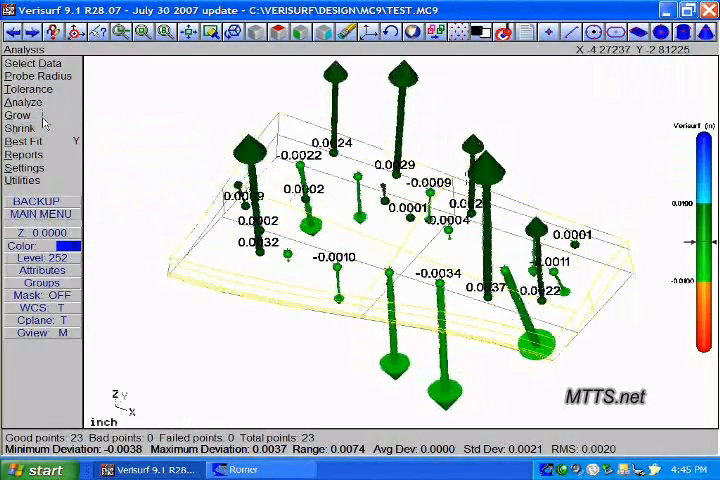
pyautogui.click(20, 128)
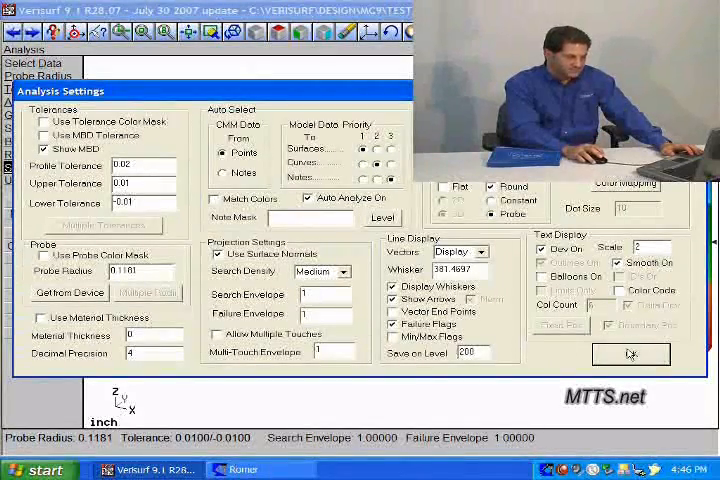
# Step: Adjust the whisker display options so the deviation arrows scale back to a modest size
pyautogui.click(630, 354)
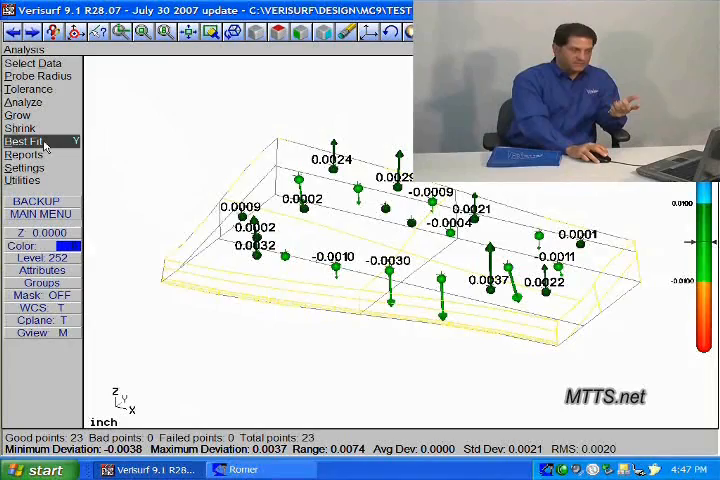
pyautogui.click(24, 140)
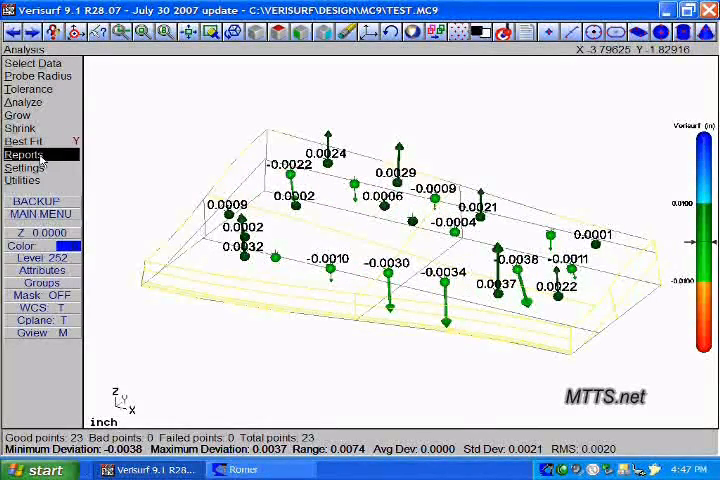
# Step: Bring up the Reports options with HTML format and good and bad points included
pyautogui.click(24, 154)
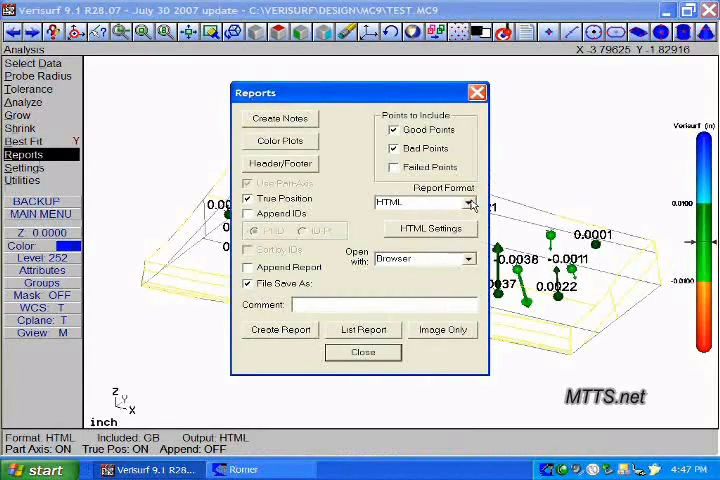
# Step: Create the HTML inspection report saved as TEST and show it in the browser
pyautogui.click(468, 202)
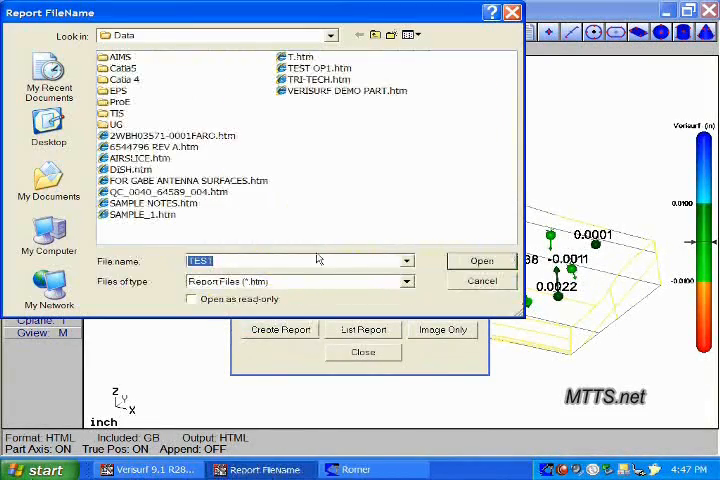
pyautogui.click(480, 260)
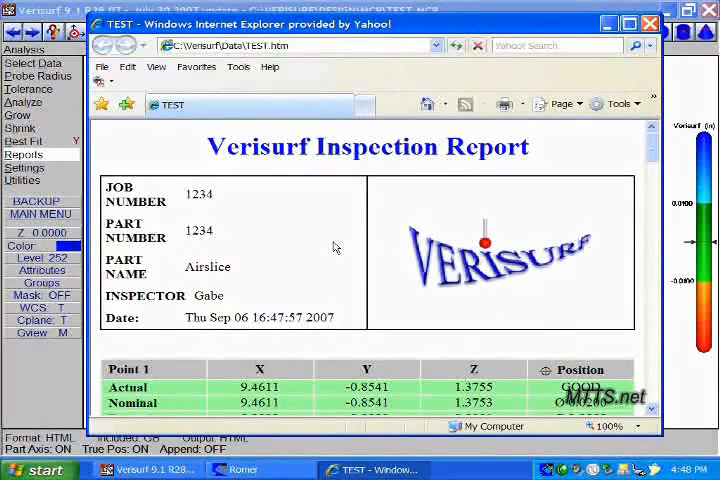
pyautogui.moveTo(450, 292)
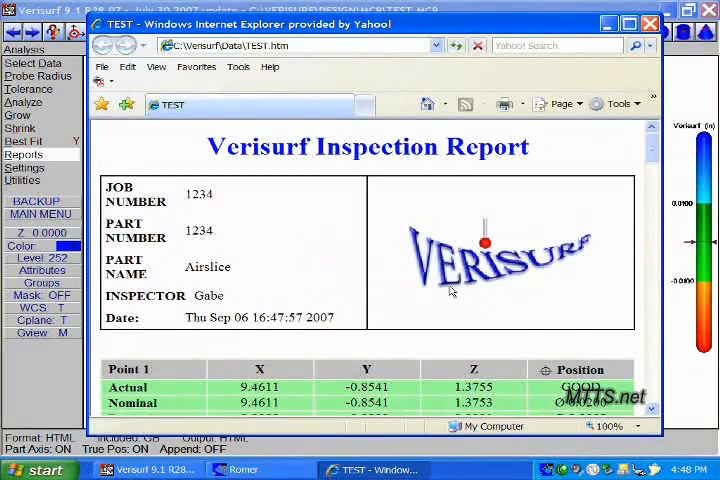
# Step: Review the HTML report down to the Deviation Summary, then create the report in Excel format
pyautogui.scroll(-3)
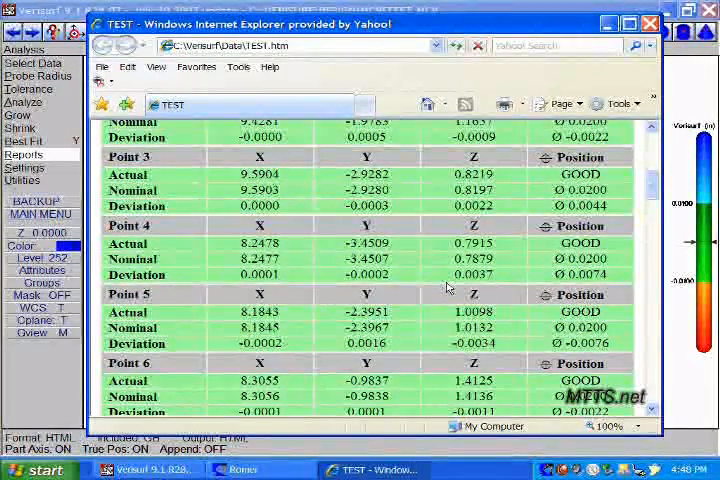
pyautogui.scroll(-3)
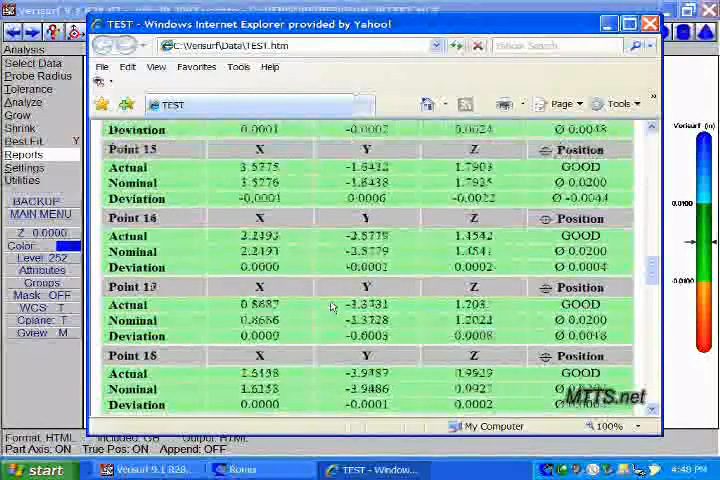
pyautogui.scroll(-3)
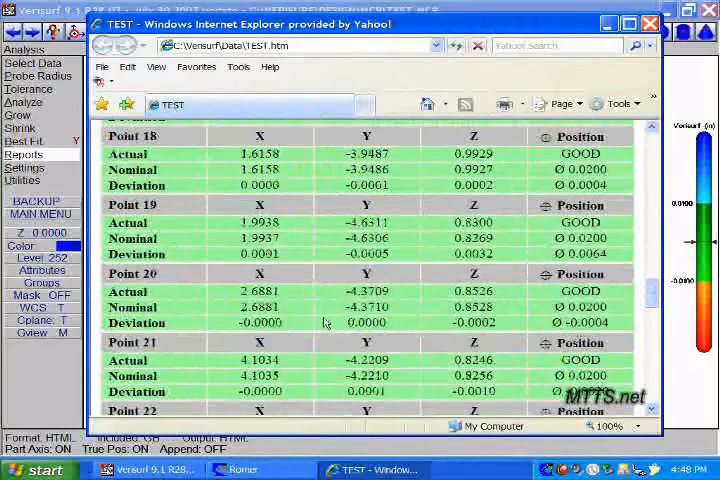
pyautogui.scroll(-3)
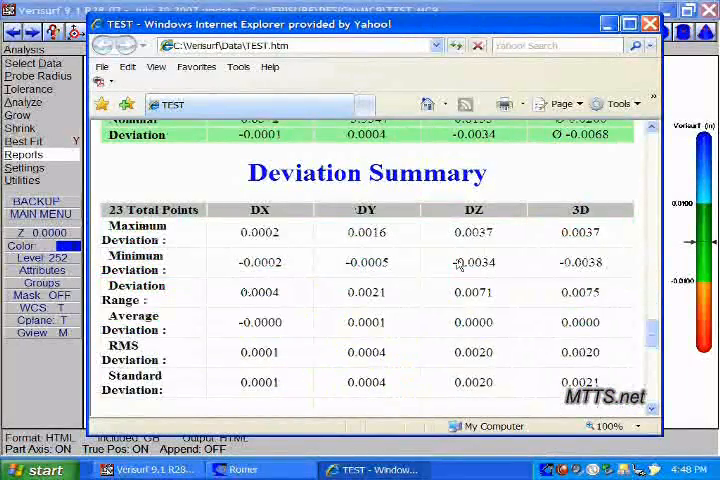
pyautogui.scroll(-3)
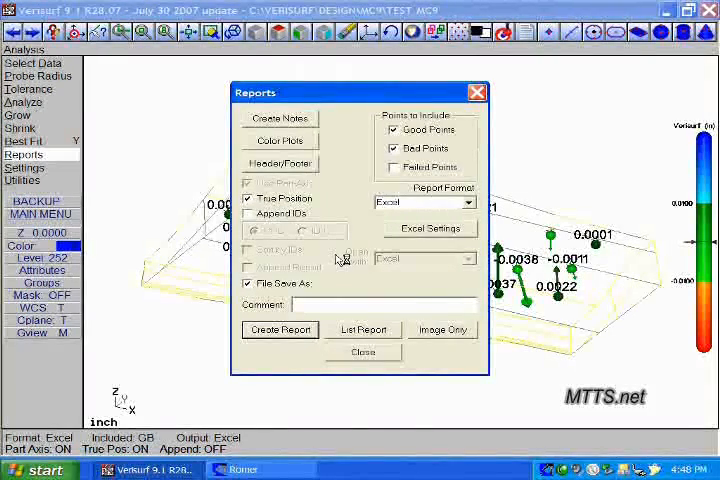
pyautogui.click(280, 328)
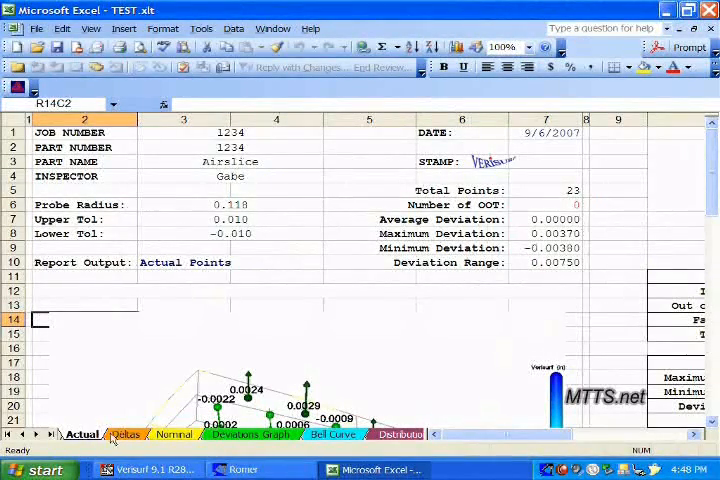
# Step: Look through the Nominal points, Deviations Graph and Picture sheets of the workbook
pyautogui.click(176, 436)
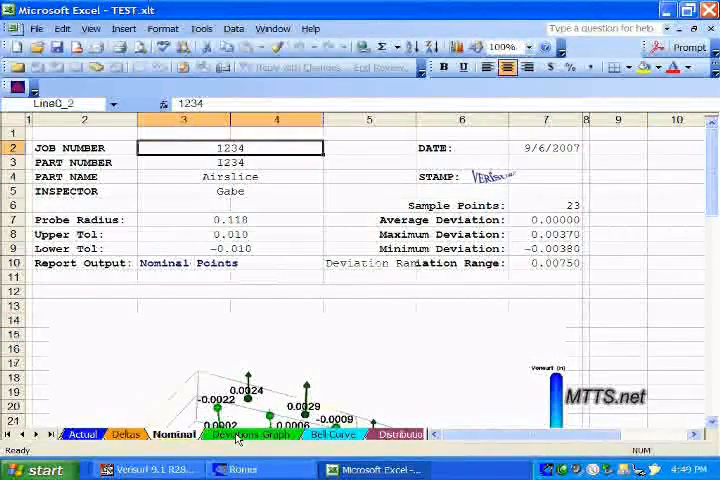
pyautogui.click(248, 434)
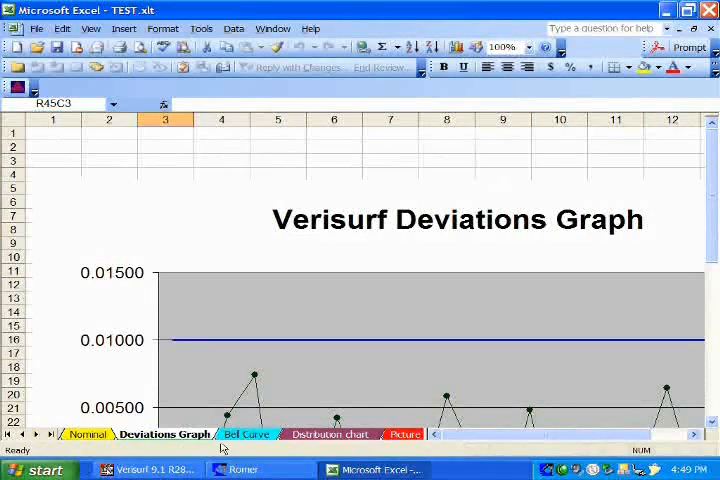
pyautogui.click(402, 434)
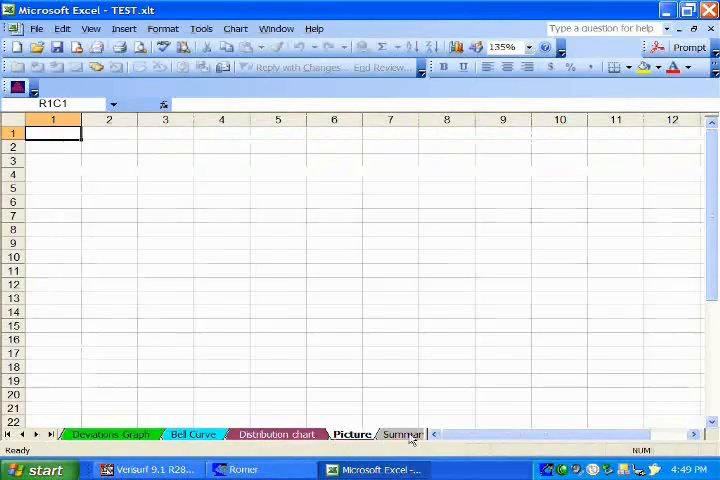